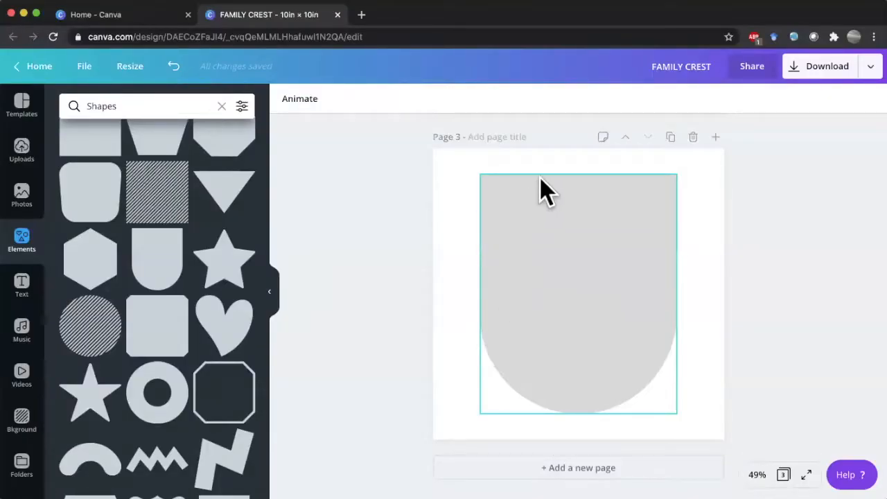
Recolour the grey shield shape with the burgundy brand colour.
{"action": "left_click", "coordinate": [319, 305]}
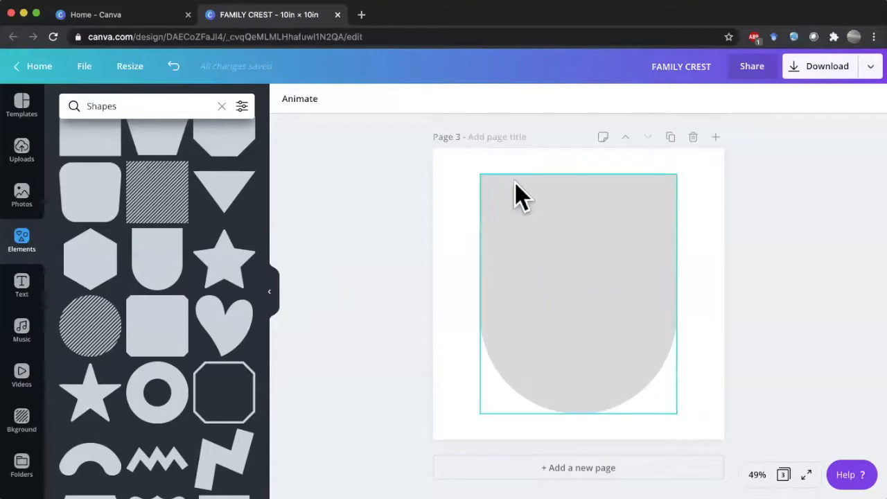
{"action": "mouse_move", "coordinate": [577, 205]}
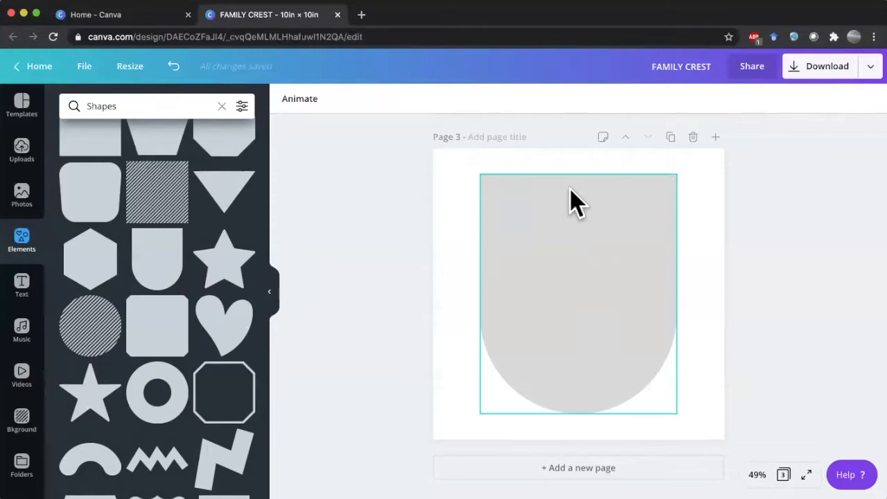
{"action": "mouse_move", "coordinate": [426, 145]}
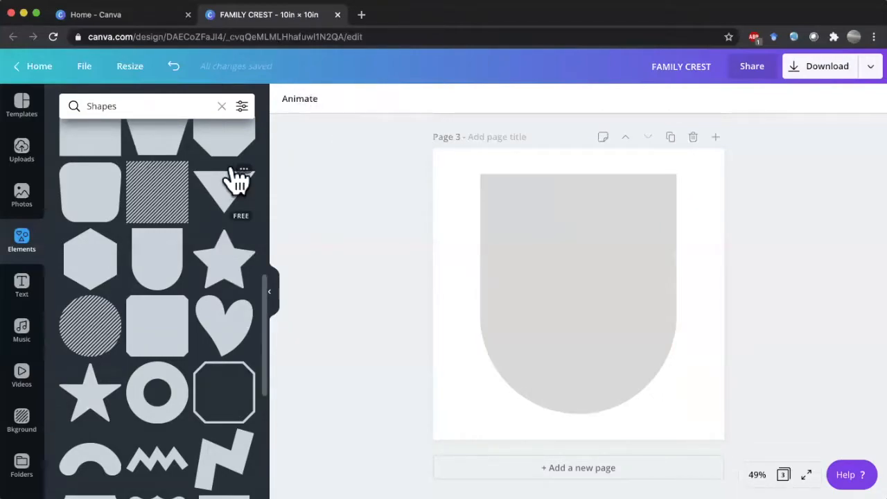
{"action": "left_click", "coordinate": [578, 291]}
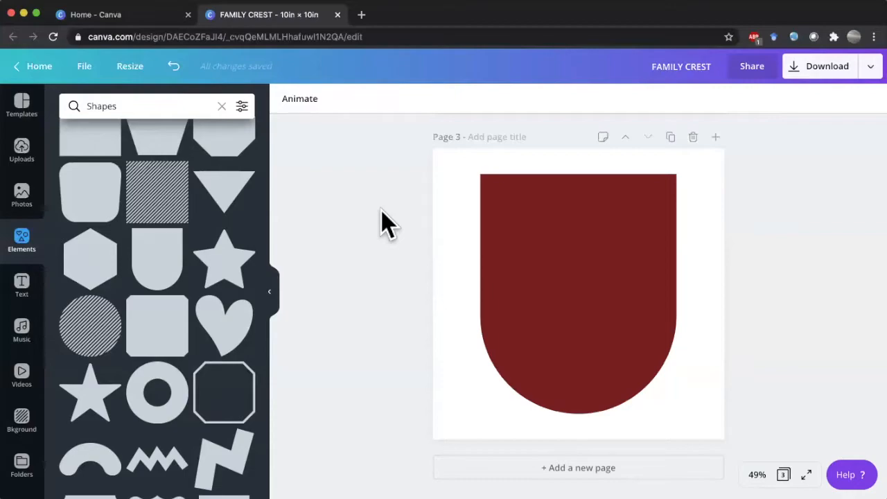
Stretch the teal rectangle to cover the upper half of the burgundy shield.
{"action": "left_click", "coordinate": [572, 281]}
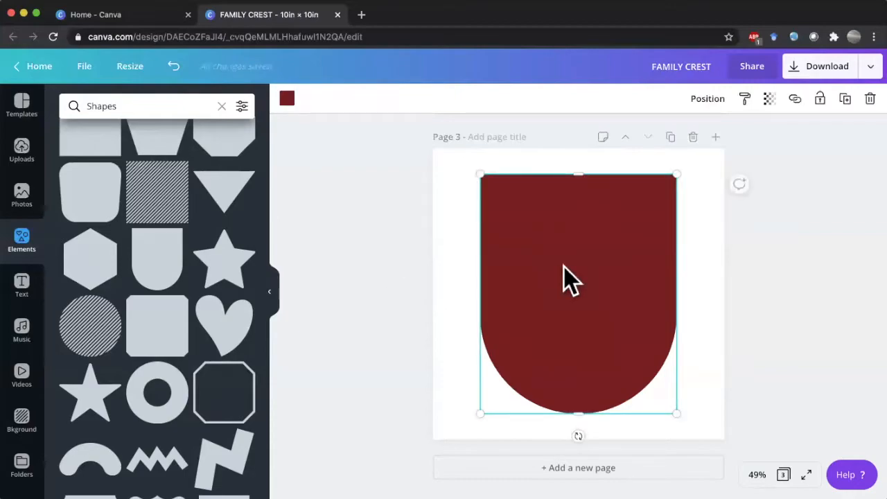
{"action": "mouse_move", "coordinate": [578, 200]}
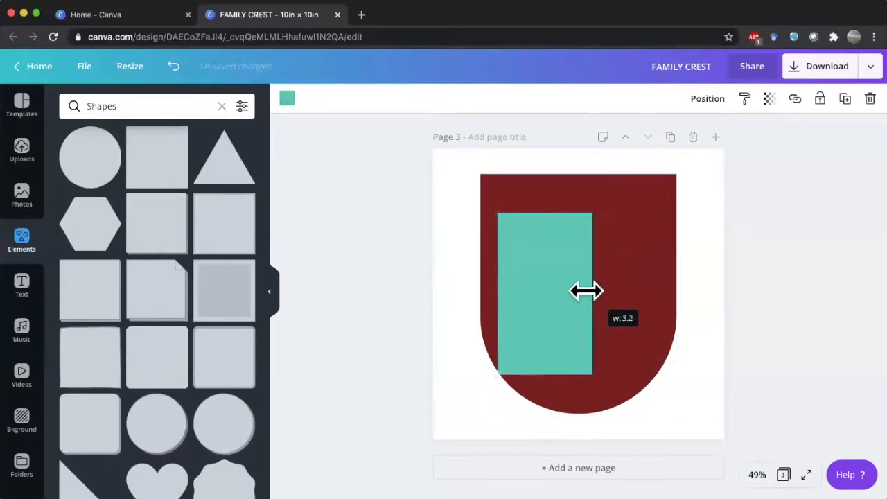
{"action": "left_click_drag", "start_coordinate": [544, 291], "coordinate": [514, 250]}
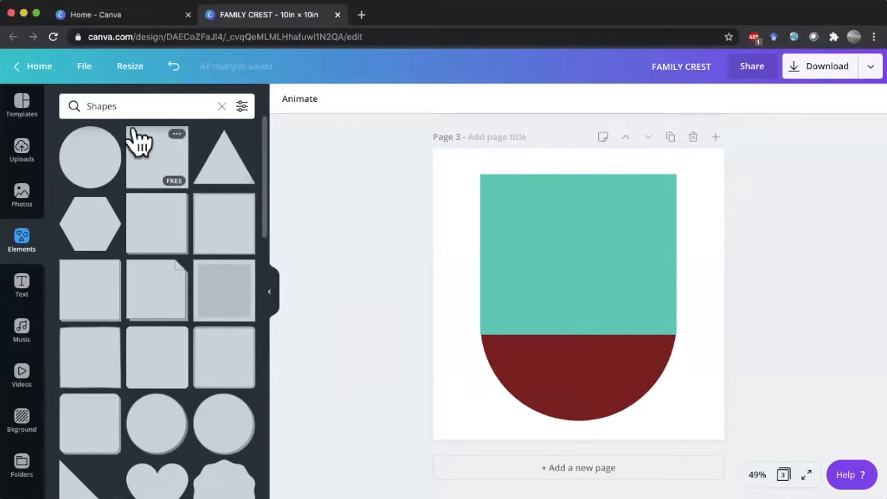
{"action": "mouse_move", "coordinate": [56, 128]}
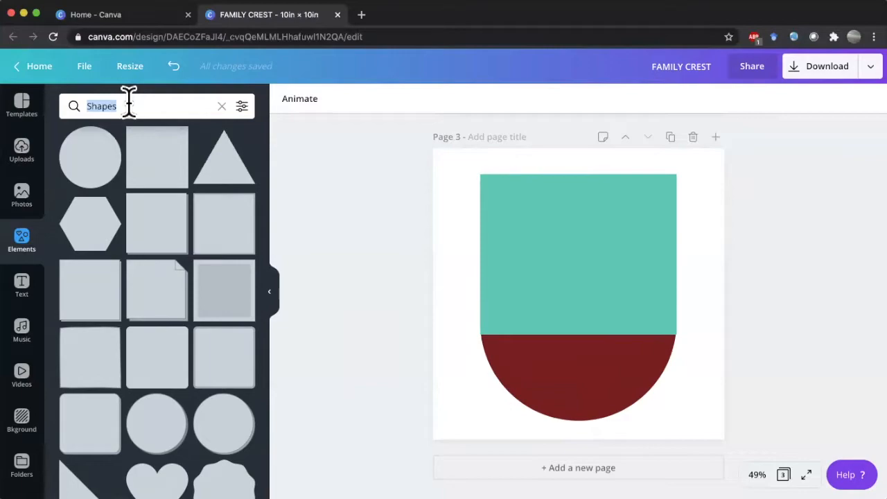
Search Elements for waves and poppy, then remove the line-drawn poppy from the teal area.
{"action": "type", "text": "wav"}
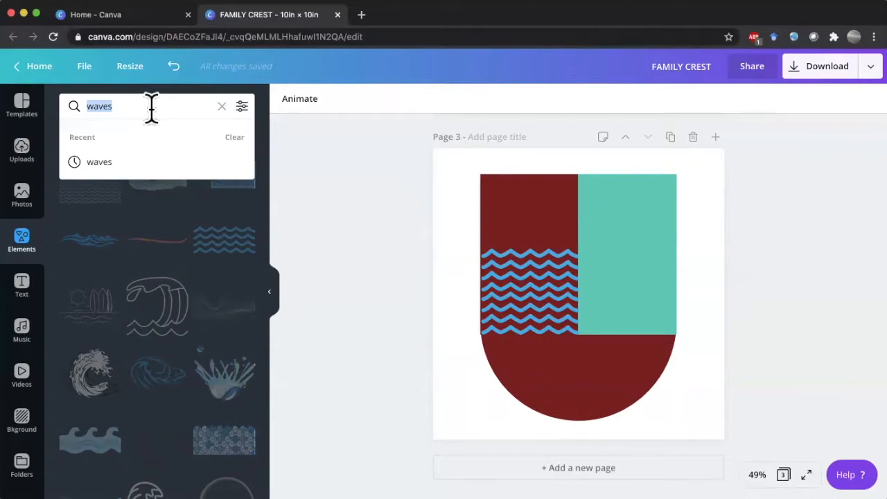
{"action": "type", "text": "poppy"}
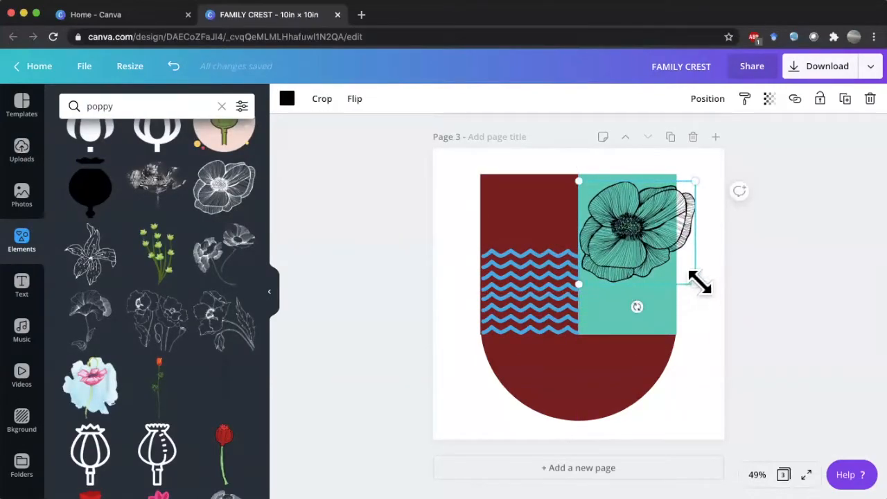
{"action": "left_click_drag", "start_coordinate": [696, 284], "coordinate": [668, 261]}
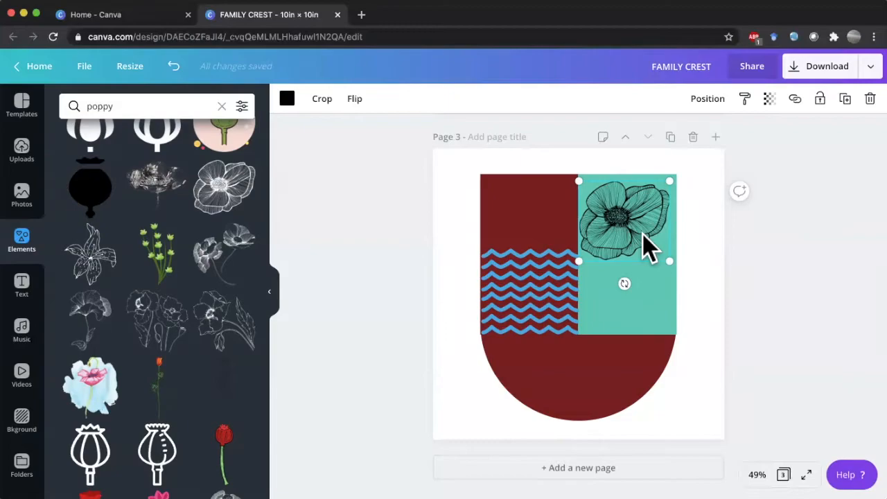
{"action": "key", "text": "delete"}
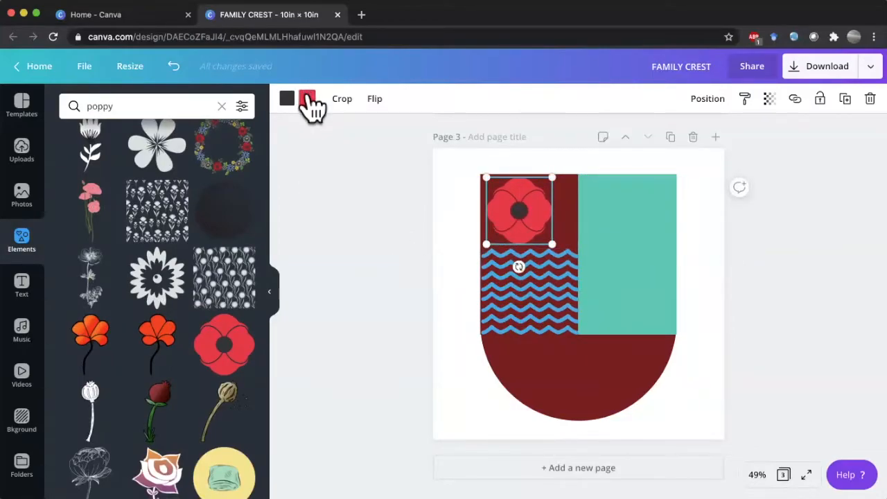
Make the poppy's petals orange using the document colour, then search poppy again.
{"action": "left_click", "coordinate": [308, 98]}
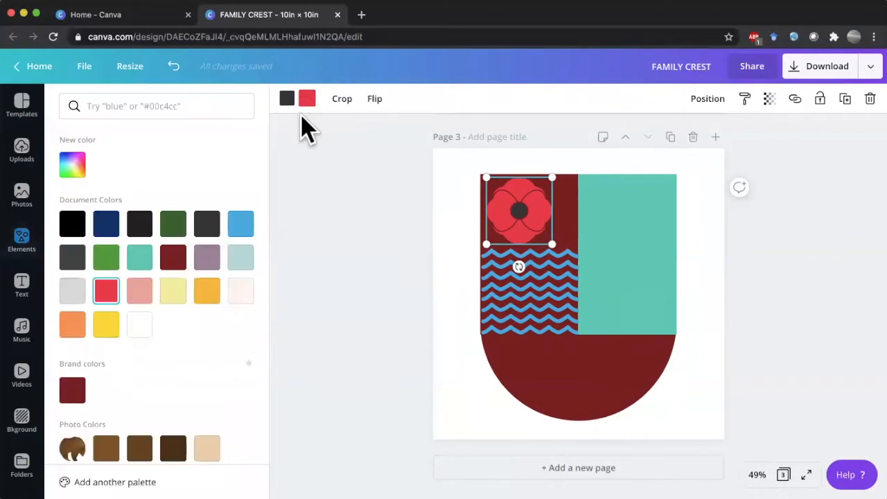
{"action": "left_click", "coordinate": [73, 324]}
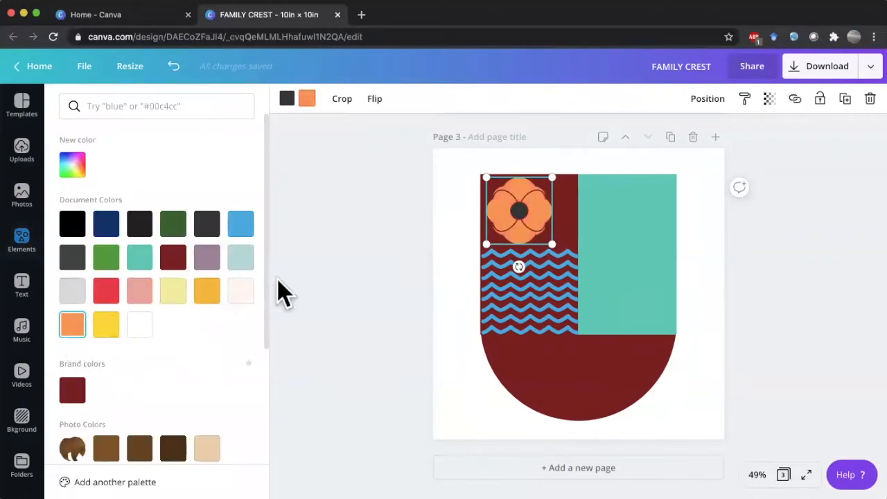
{"action": "type", "text": "poppy"}
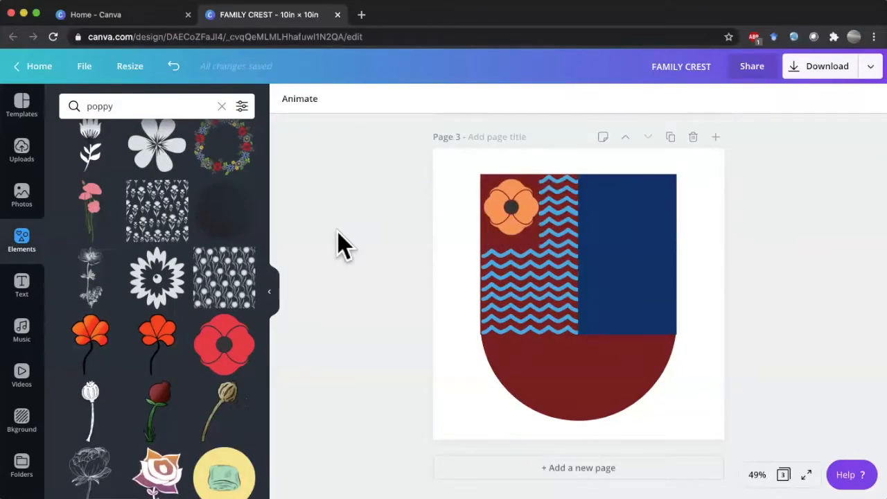
{"action": "mouse_move", "coordinate": [222, 139]}
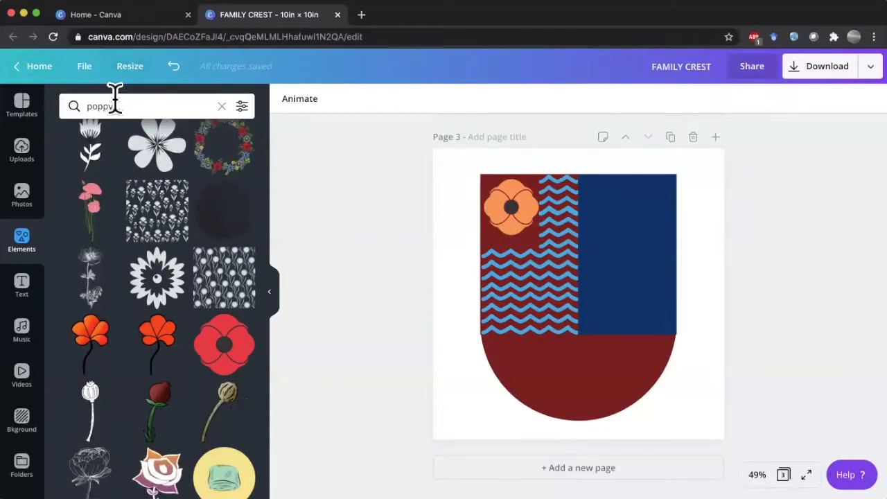
Search Elements for a 'sound wave' graphic for the navy quarter.
{"action": "left_click", "coordinate": [104, 106]}
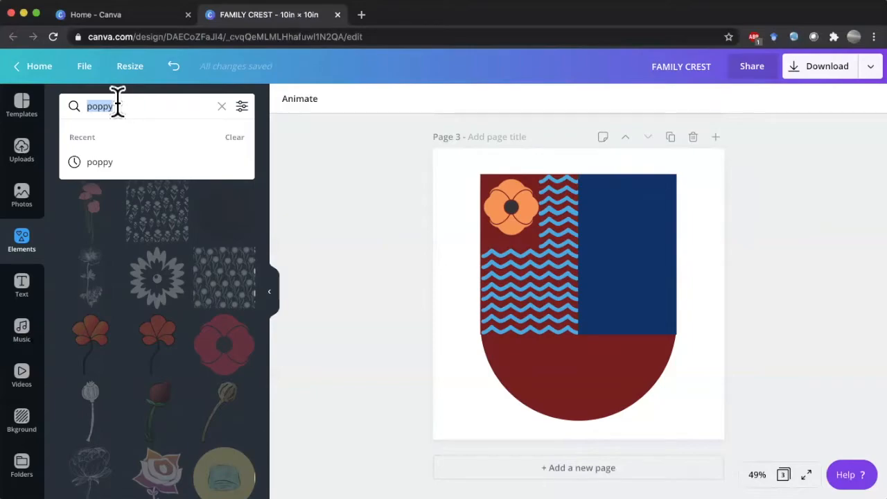
{"action": "type", "text": "sound wave"}
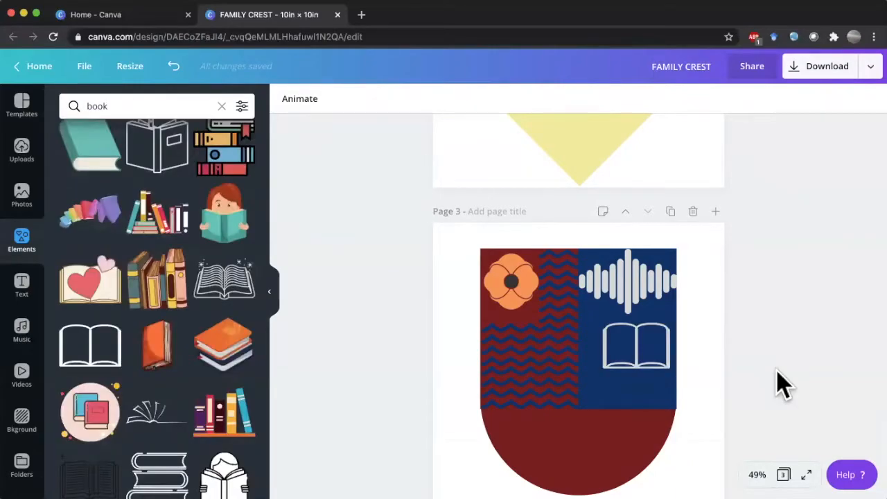
{"action": "mouse_move", "coordinate": [752, 340]}
{"action": "type", "text": "ctopus"}
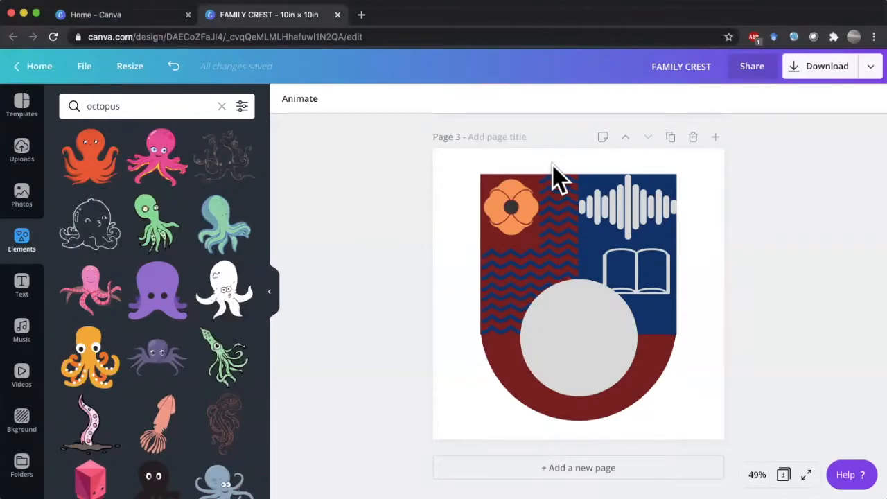
{"action": "mouse_move", "coordinate": [181, 284]}
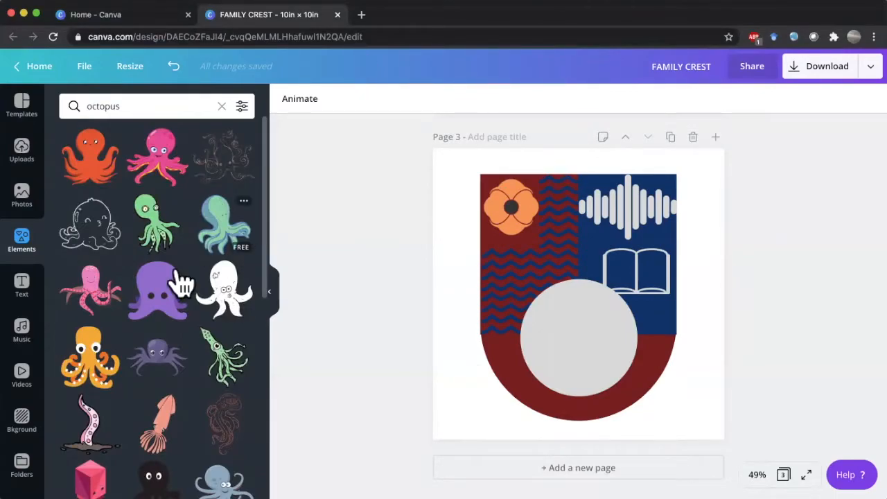
{"action": "mouse_move", "coordinate": [167, 288]}
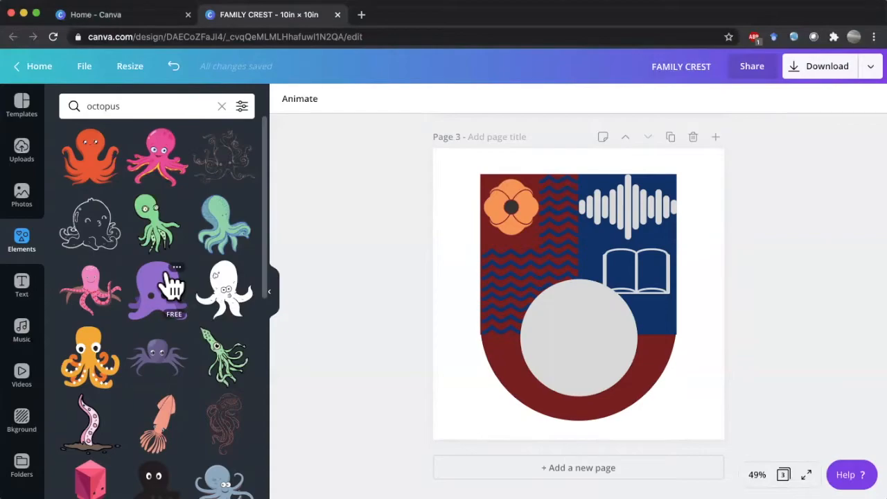
Browse octopus results and check the octopus placed on the grey medallion.
{"action": "scroll", "scroll_direction": "down", "scroll_amount": 3}
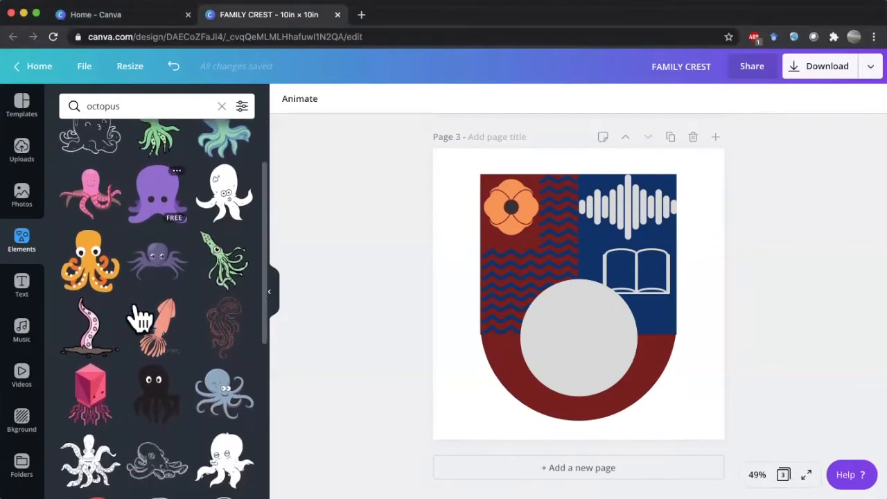
{"action": "scroll", "scroll_direction": "down", "scroll_amount": 3}
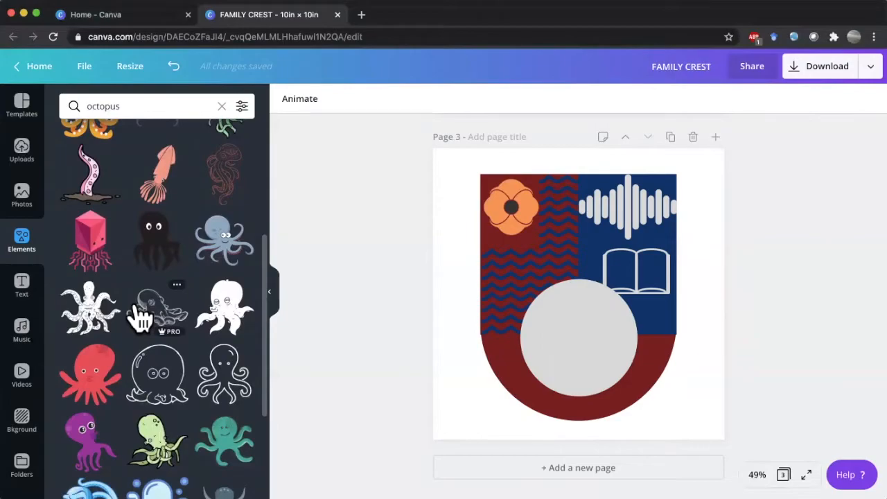
{"action": "mouse_move", "coordinate": [148, 211]}
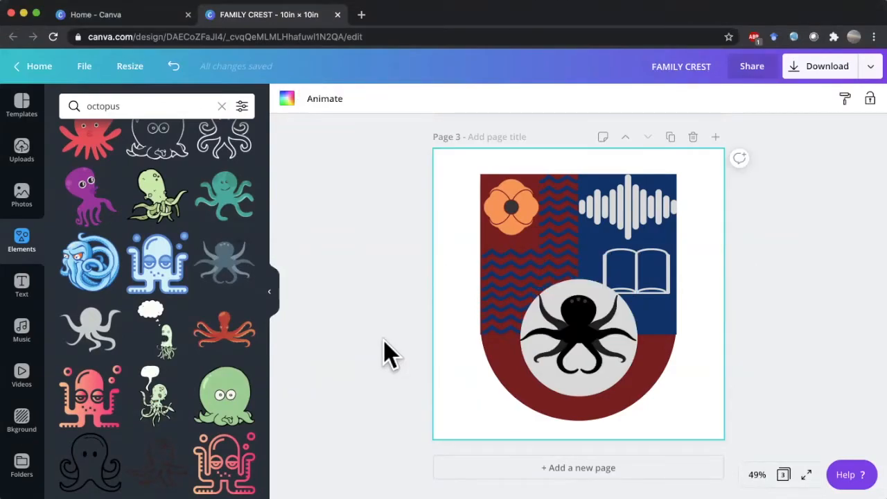
{"action": "mouse_move", "coordinate": [233, 87]}
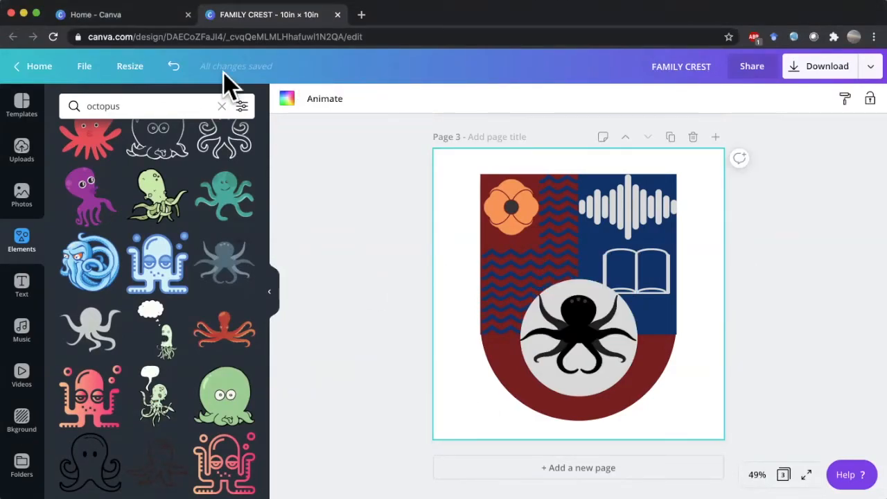
{"action": "left_click", "coordinate": [578, 340]}
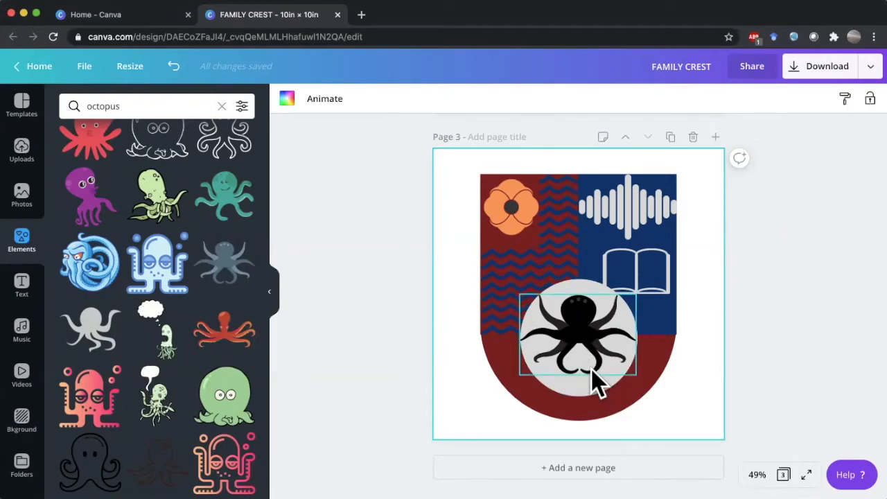
{"action": "left_click", "coordinate": [342, 344]}
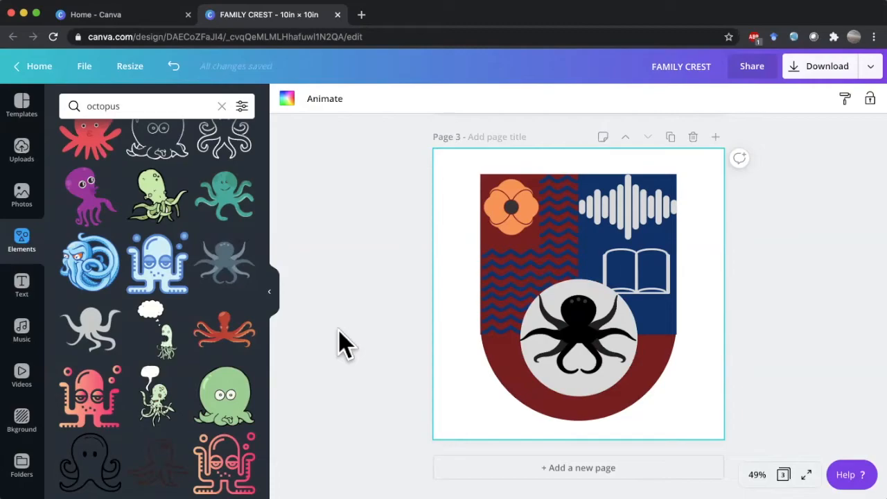
{"action": "mouse_move", "coordinate": [40, 66]}
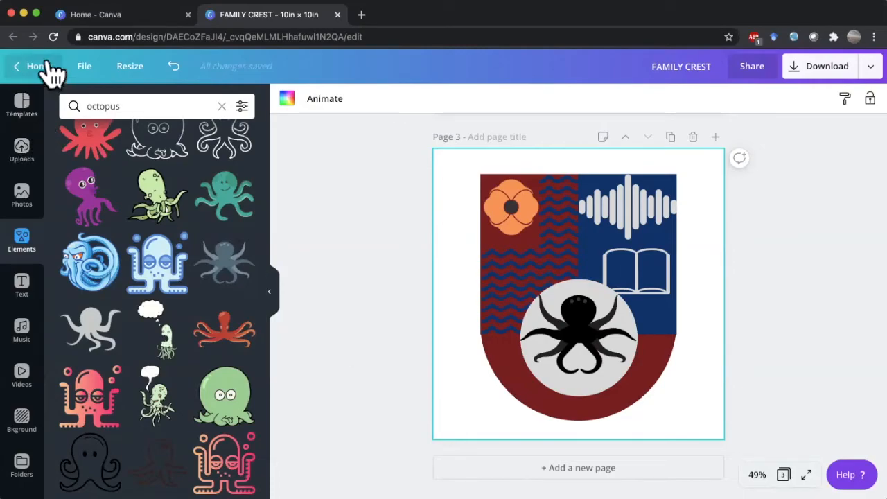
Use the Text panel to edit the name label above the octopus.
{"action": "left_click", "coordinate": [22, 196]}
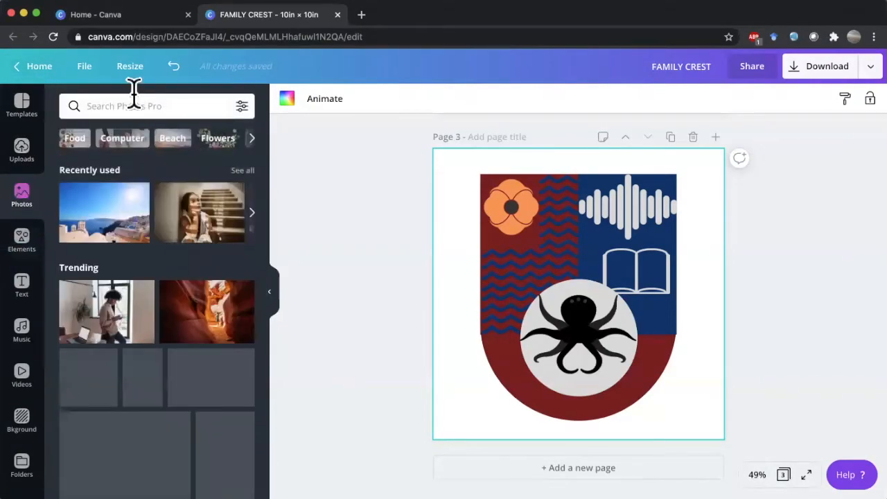
{"action": "left_click", "coordinate": [22, 284]}
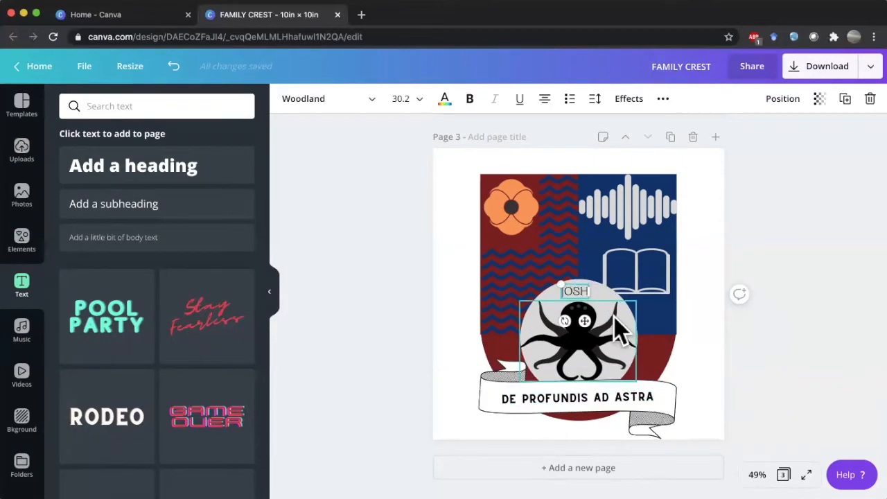
{"action": "left_click", "coordinate": [797, 350]}
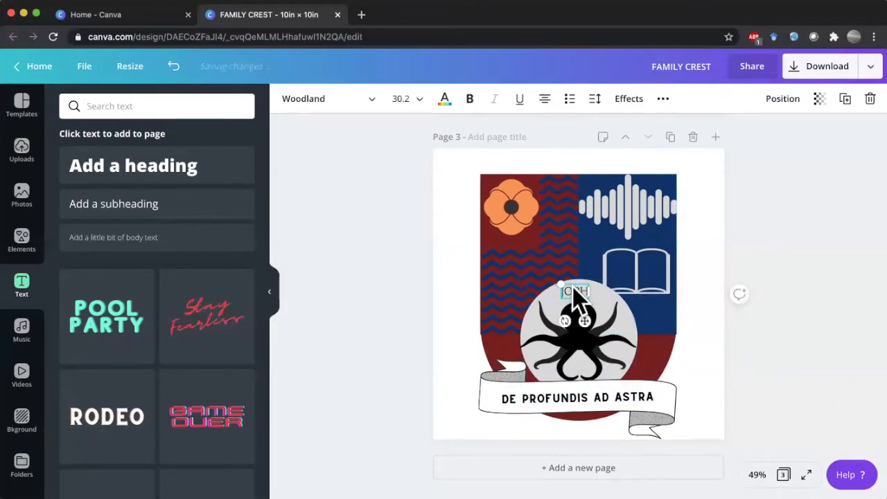
{"action": "left_click", "coordinate": [734, 360]}
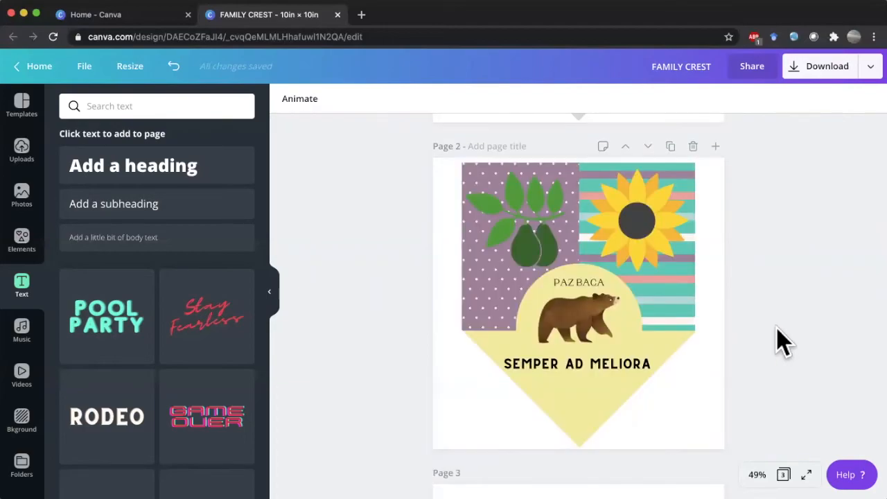
{"action": "mouse_move", "coordinate": [797, 252]}
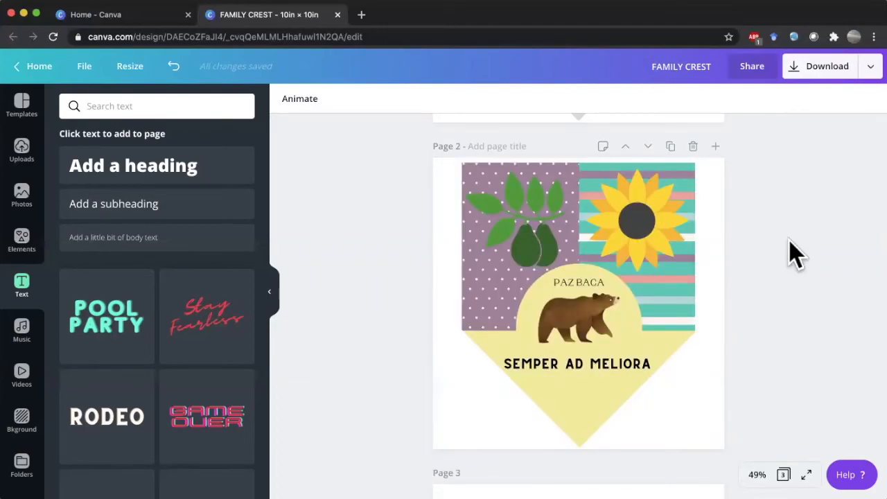
{"action": "scroll", "scroll_direction": "up", "scroll_amount": 3}
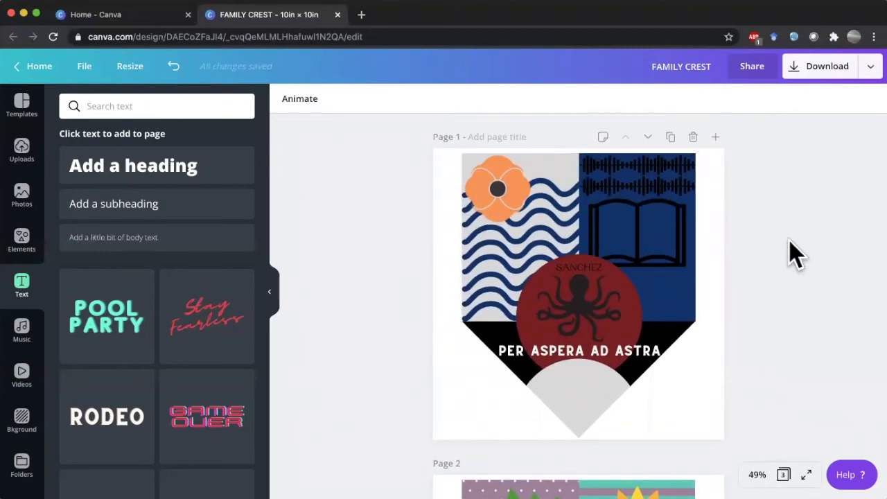
{"action": "scroll", "scroll_direction": "down", "scroll_amount": 3}
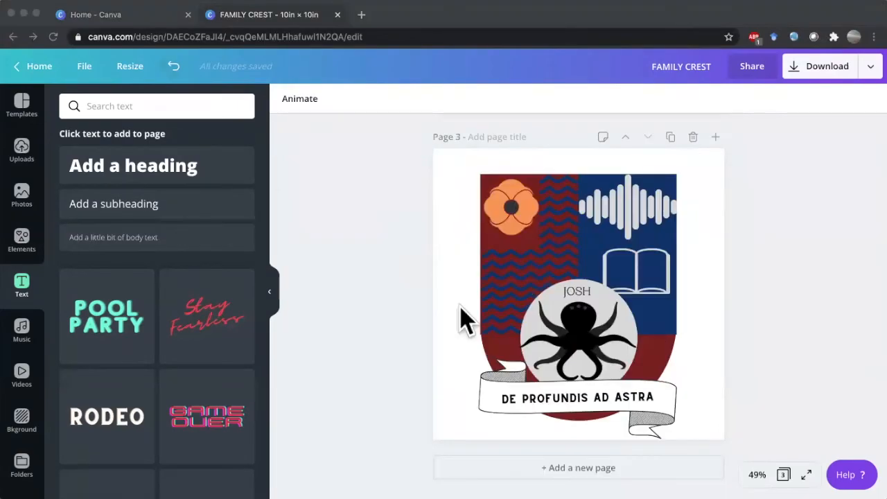